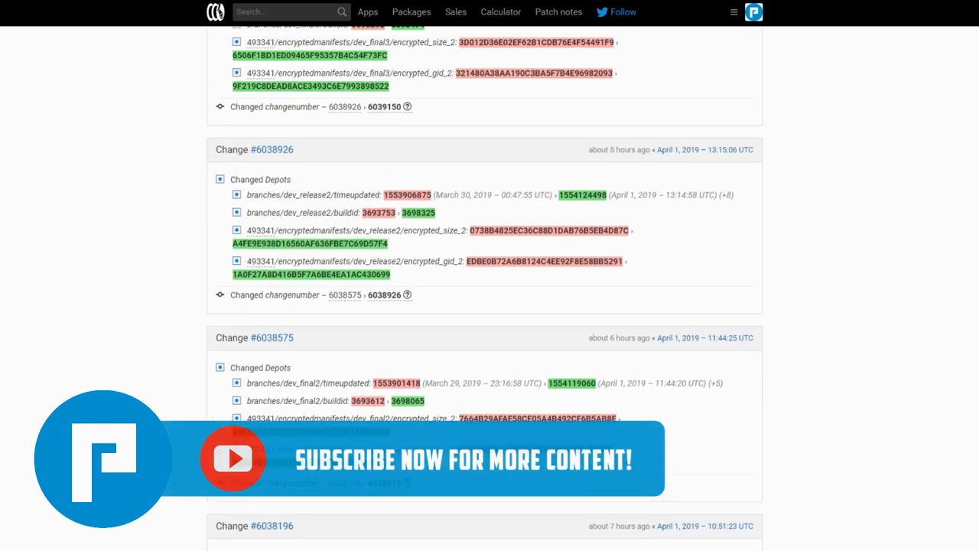
{"action": "scroll", "scroll_direction": "up", "scroll_amount": 3}
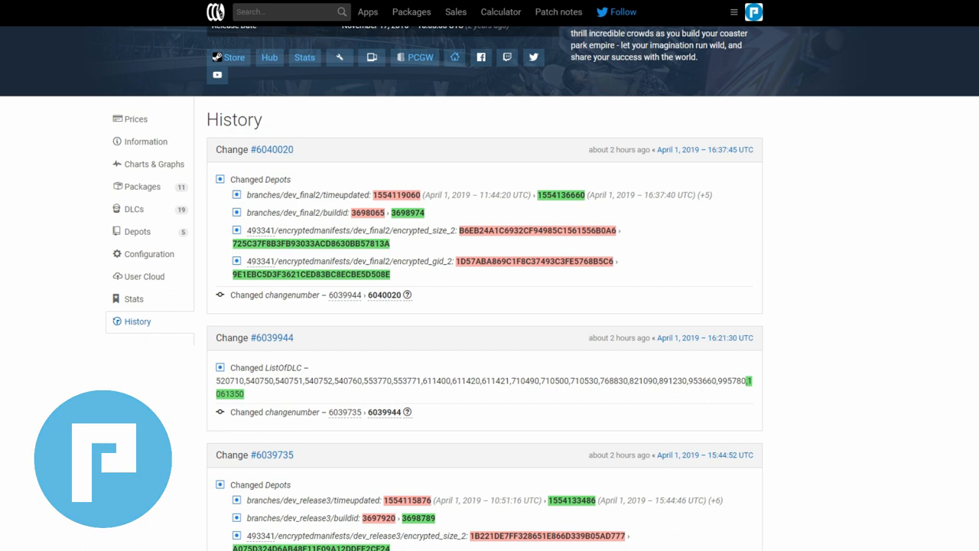
{"action": "scroll", "scroll_direction": "down", "scroll_amount": 3}
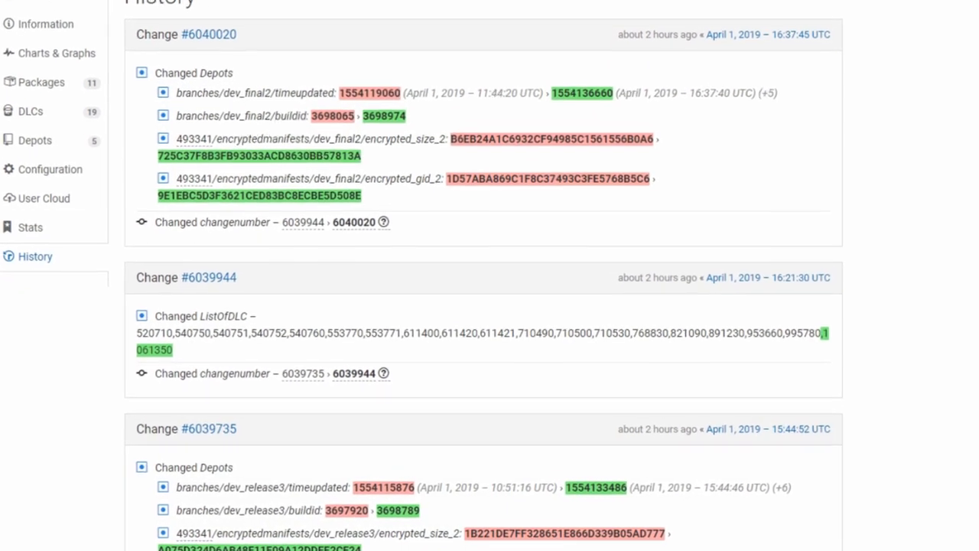
{"action": "scroll", "scroll_direction": "down", "scroll_amount": 3}
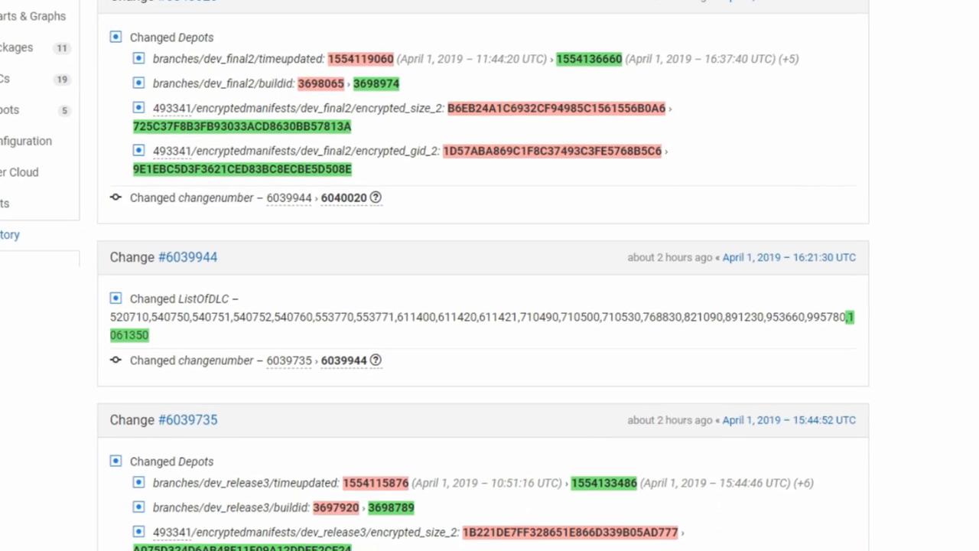
{"action": "scroll", "scroll_direction": "down", "scroll_amount": 3}
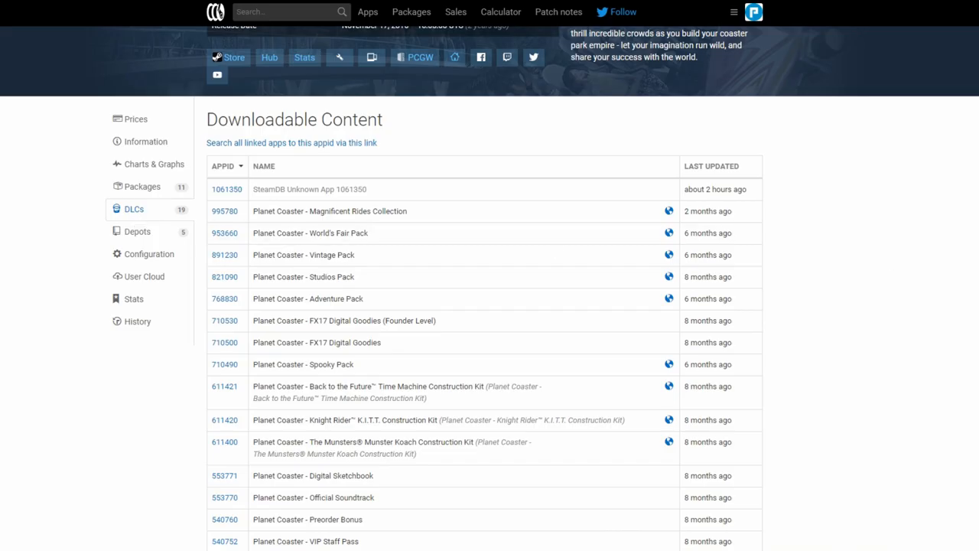
{"action": "scroll", "scroll_direction": "down", "scroll_amount": 3}
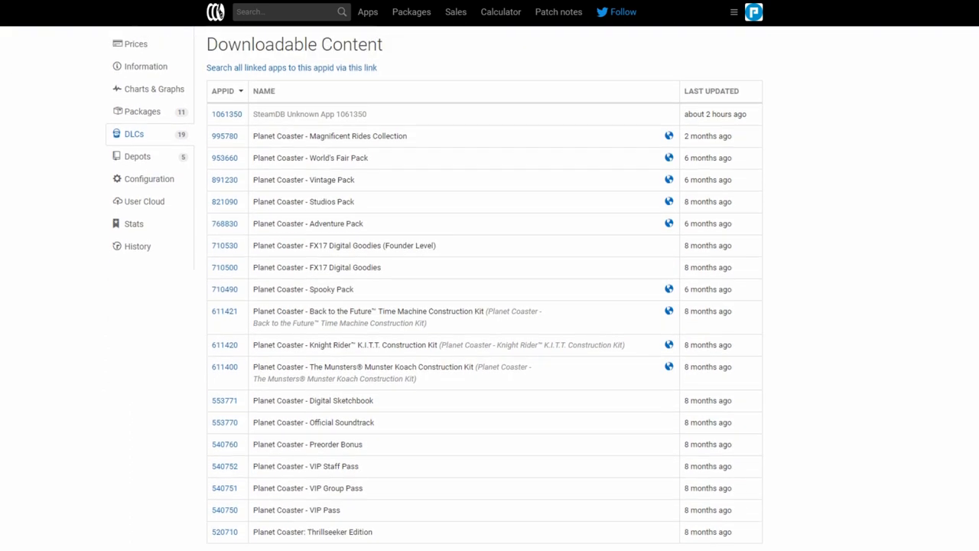